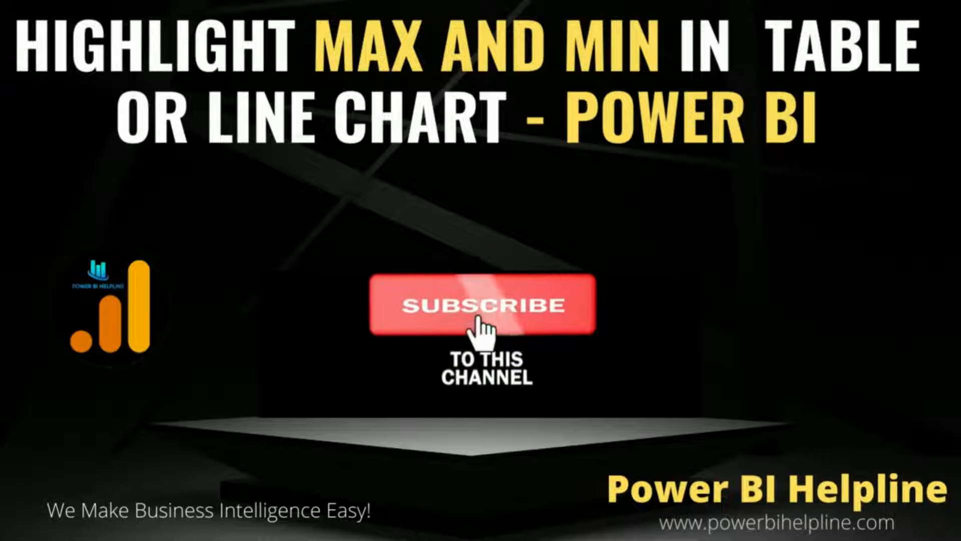
Step: Start a new blank measure in the purchasing table beside the matrix and line chart
{"action": "left_click", "coordinate": [485, 305]}
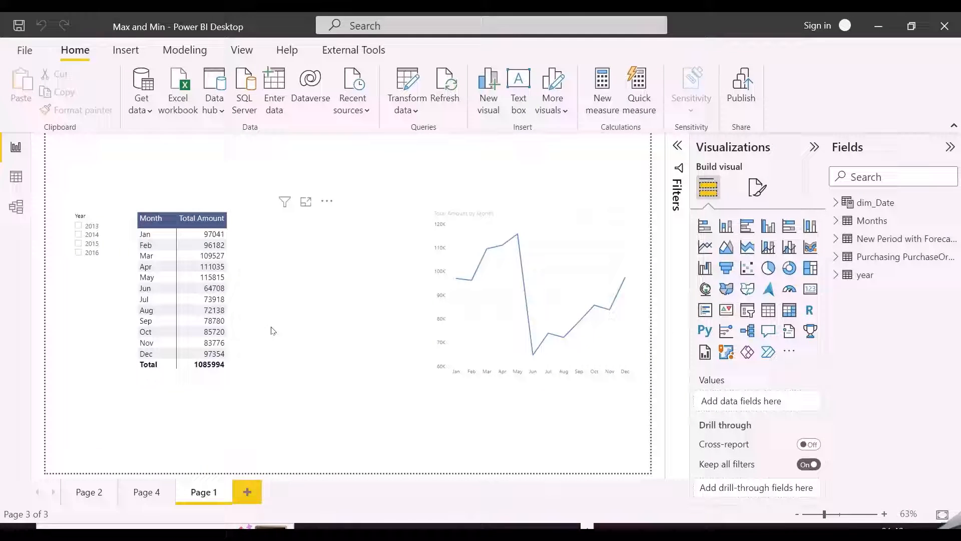
{"action": "mouse_move", "coordinate": [212, 266]}
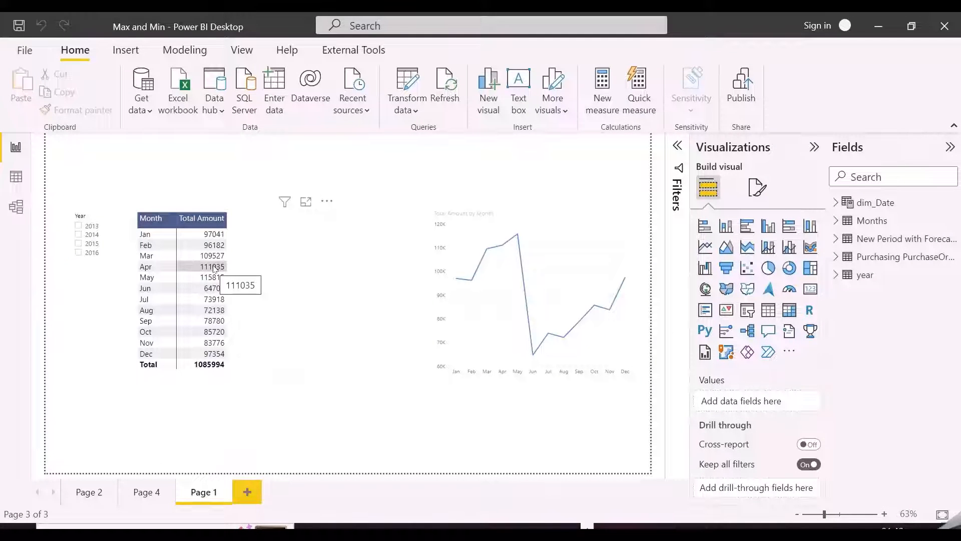
{"action": "mouse_move", "coordinate": [218, 278]}
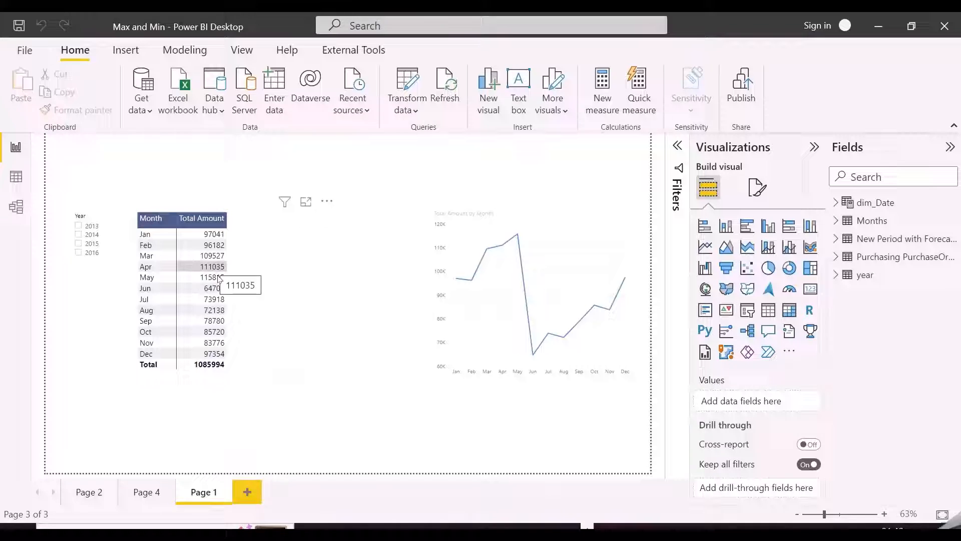
{"action": "mouse_move", "coordinate": [511, 343]}
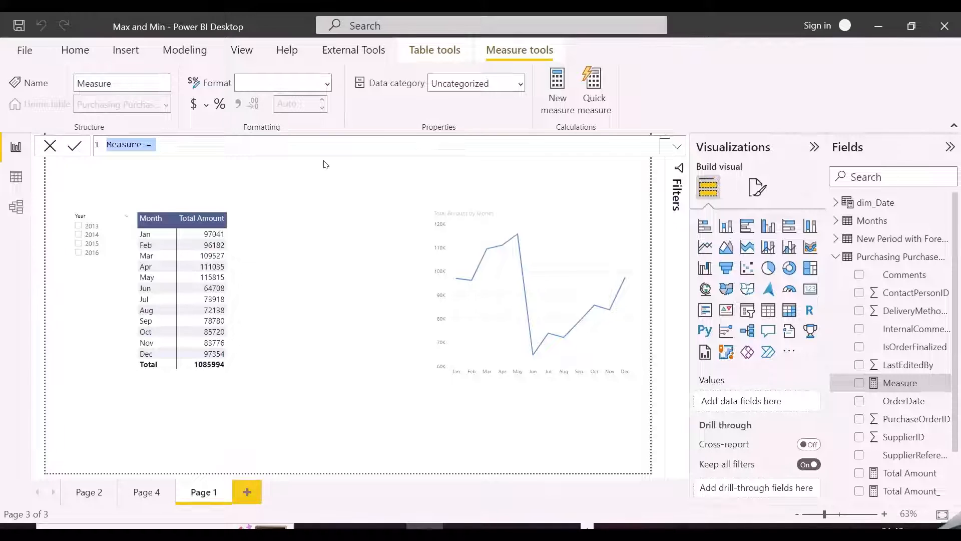
Step: Write Rank Asc = RANKX over selected months of [Total Amount] in ASC order
{"action": "type", "text": "Rank"}
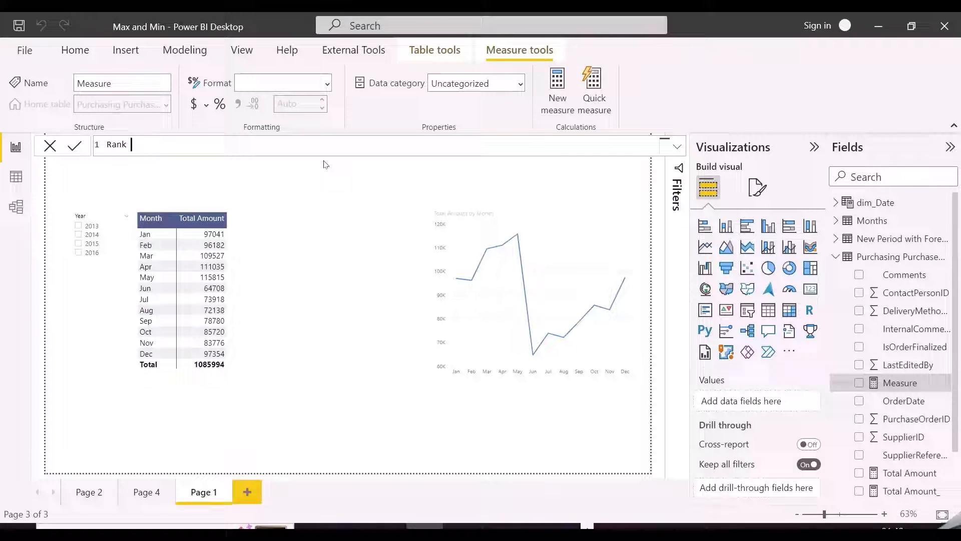
{"action": "type", "text": "Asc="}
{"action": "type", "text": "ALLSELECTED(dim_Date[Month], dim_Date[MonthNumber]),"}
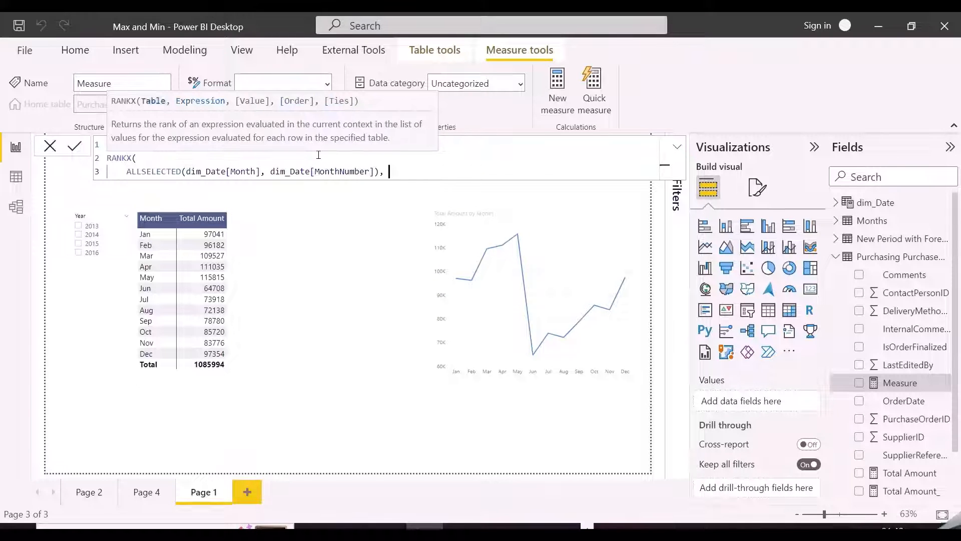
{"action": "type", "text": "[Total Amount]"}
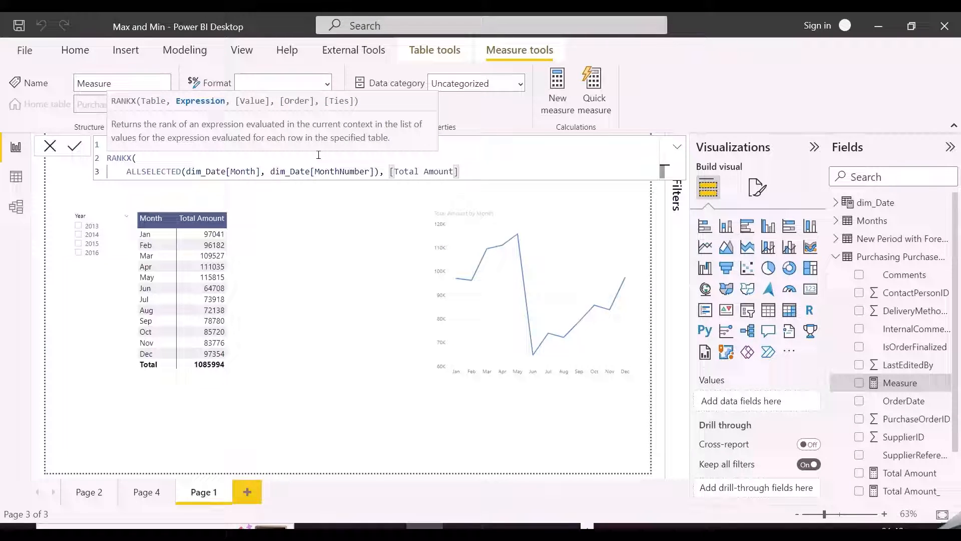
{"action": "type", "text": ",,ASC"}
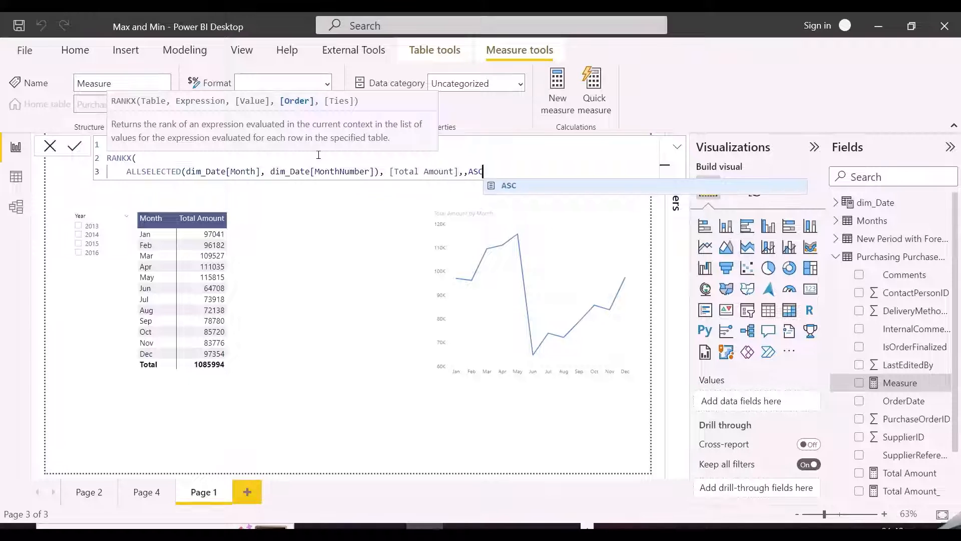
Step: Commit Rank Asc, add it to the matrix and sort months lowest rank first
{"action": "left_click", "coordinate": [75, 146]}
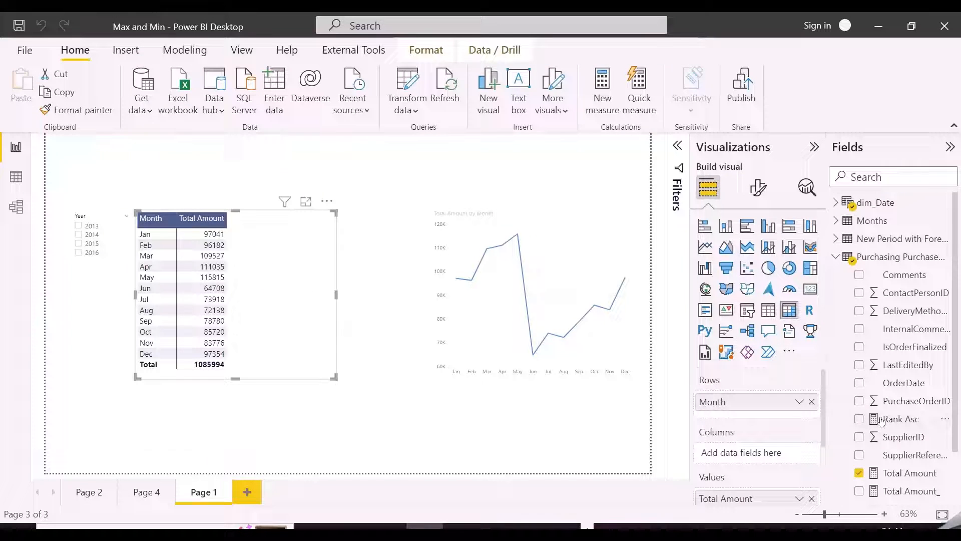
{"action": "left_click", "coordinate": [858, 419]}
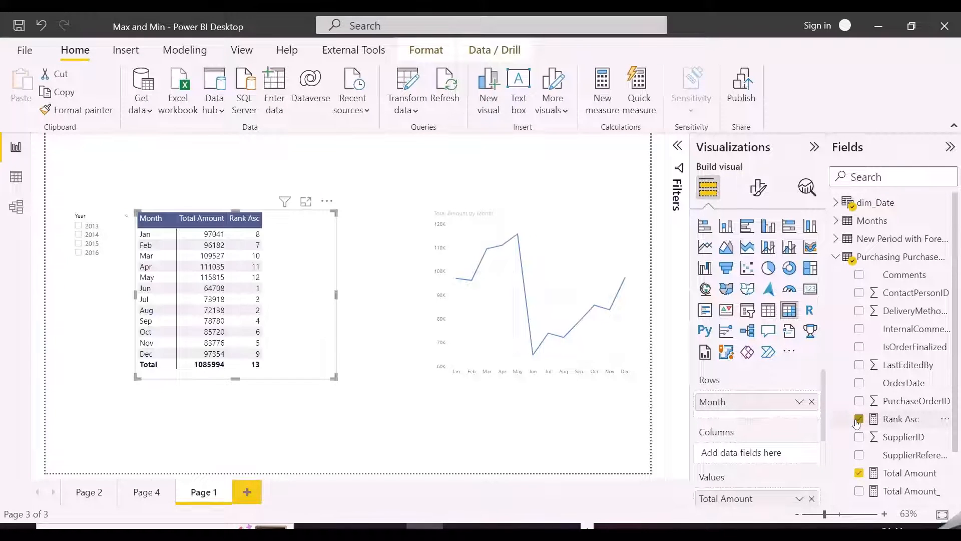
{"action": "left_click", "coordinate": [244, 219]}
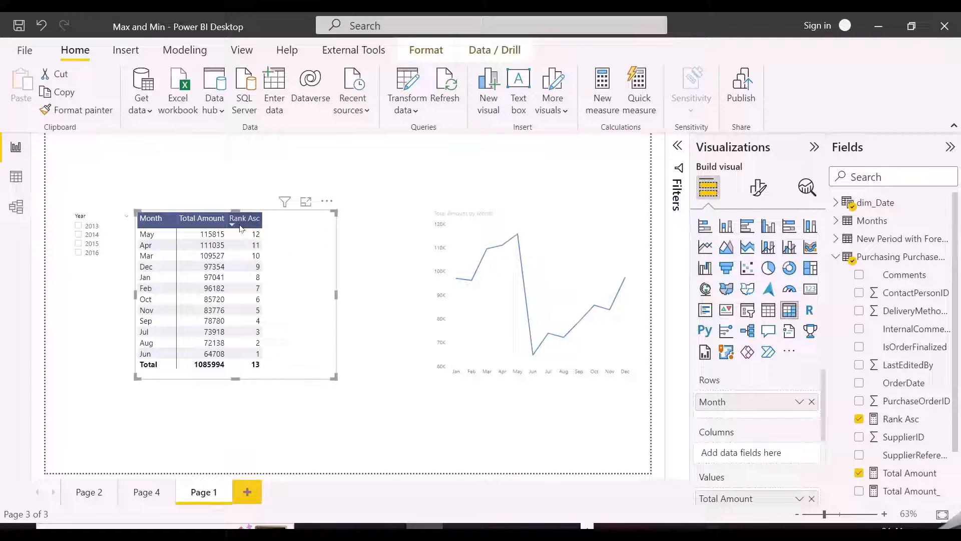
{"action": "left_click", "coordinate": [245, 218]}
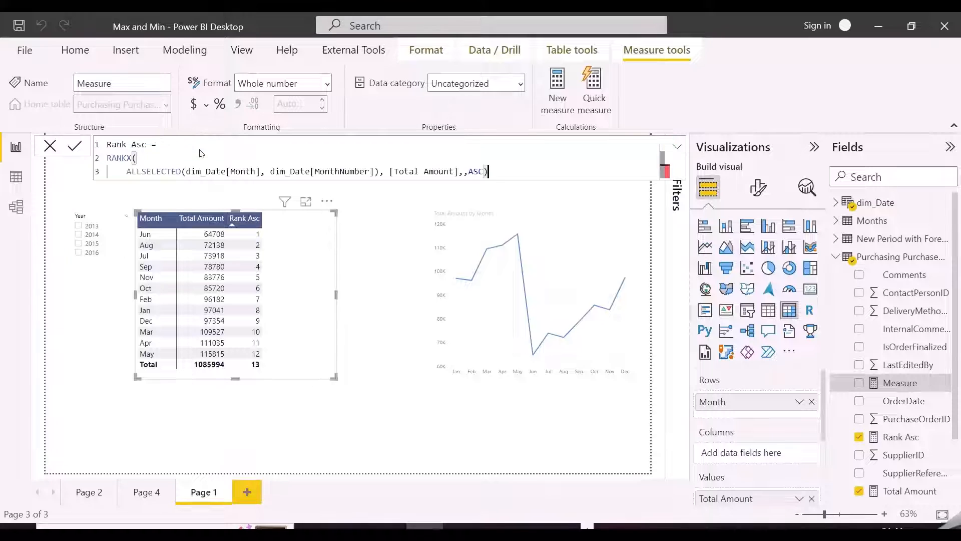
Step: Rename the copy to Rank Desc with desc order and add it to the matrix
{"action": "left_click", "coordinate": [146, 144]}
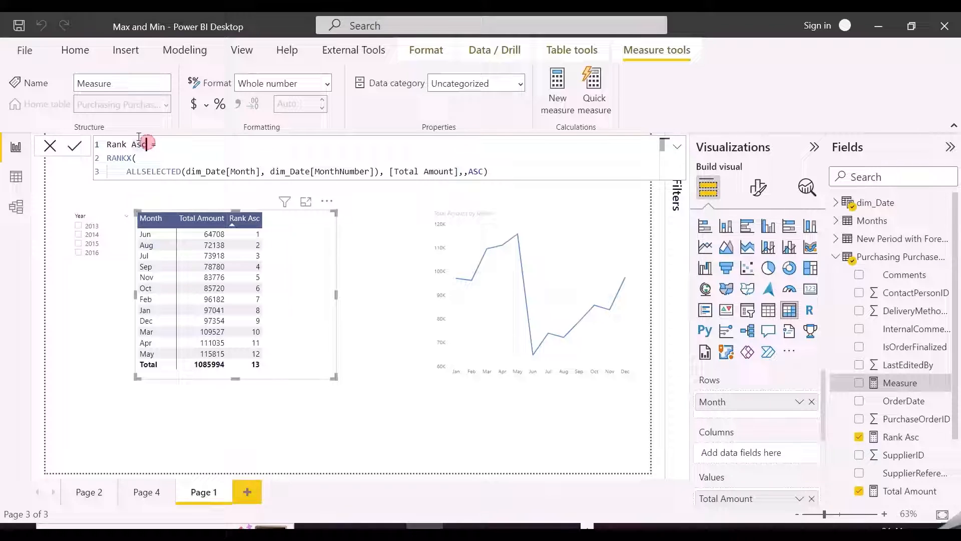
{"action": "type", "text": "Desc"}
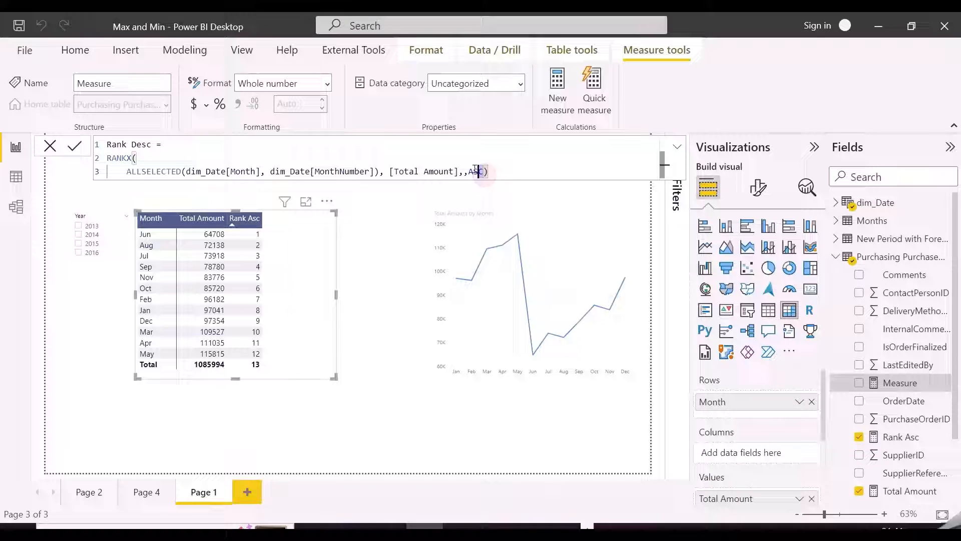
{"action": "type", "text": "desc"}
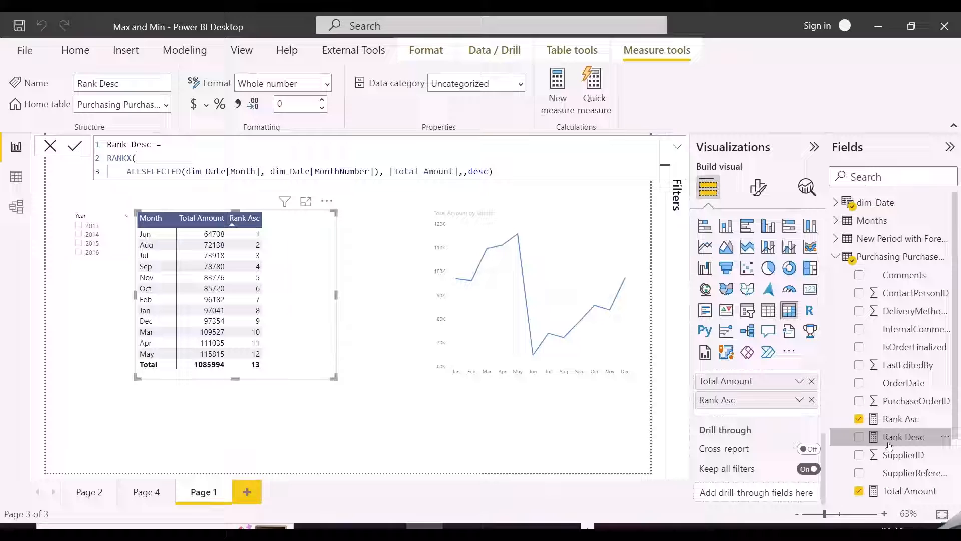
{"action": "left_click", "coordinate": [859, 436]}
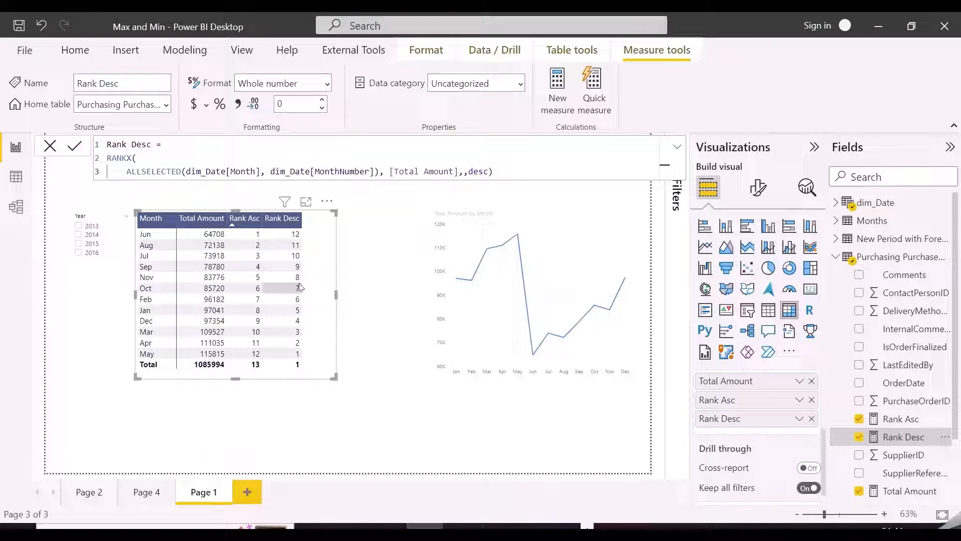
{"action": "mouse_move", "coordinate": [251, 361]}
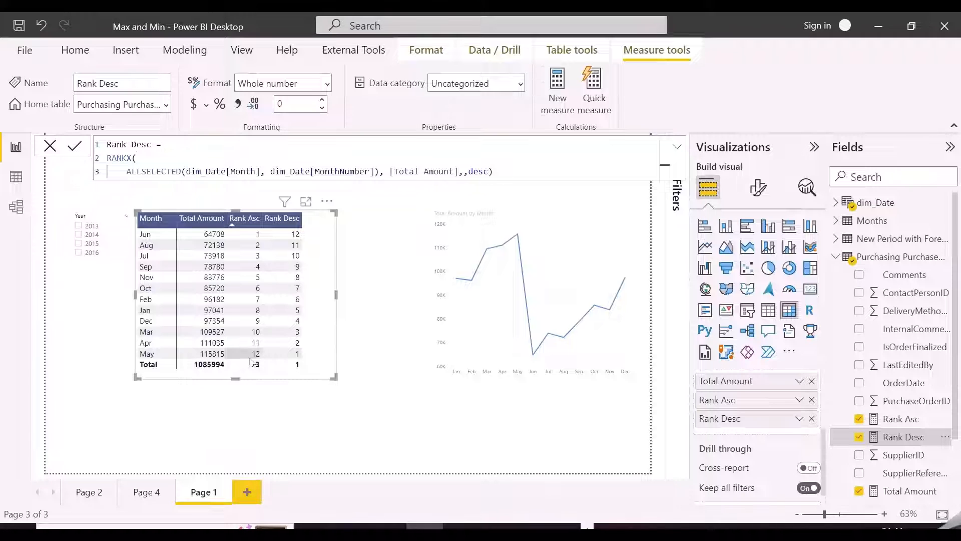
{"action": "left_click", "coordinate": [75, 50]}
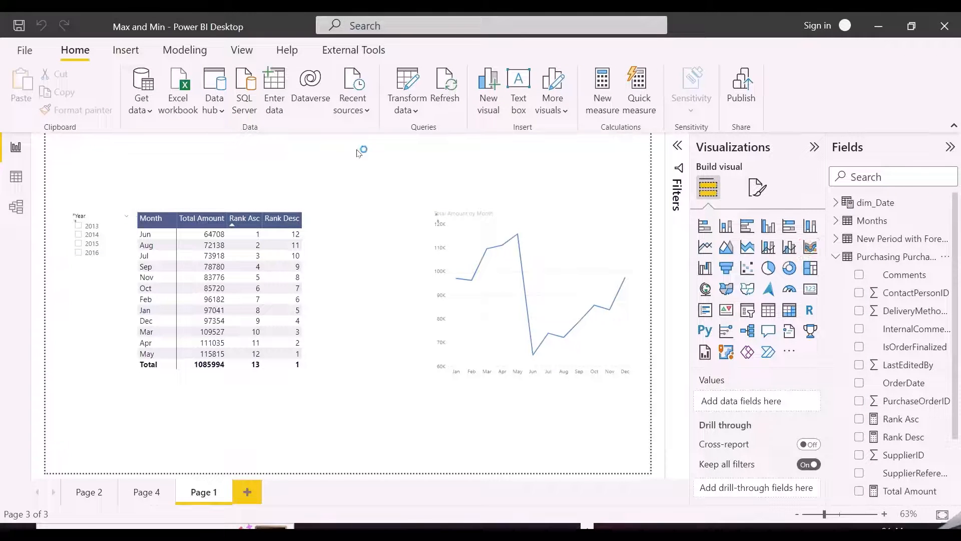
Step: Write Highlight Max and Min = IF either rank = 1, "Red", "#FFFFFF00" and commit it
{"action": "left_click", "coordinate": [602, 90]}
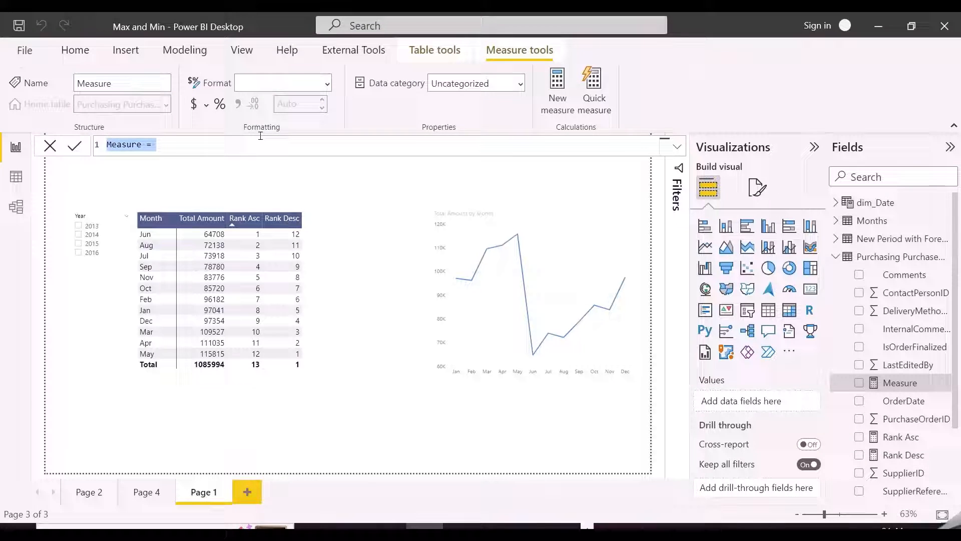
{"action": "type", "text": "Highlight Max and Min ="}
{"action": "type", "text": "IF([Rank Asc] = 1"}
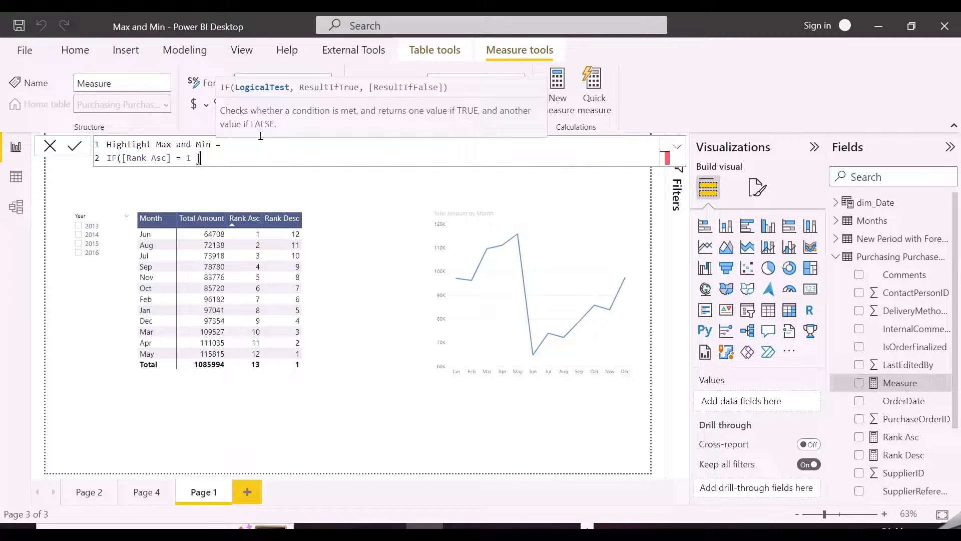
{"action": "type", "text": "|| [Rank Desc]"}
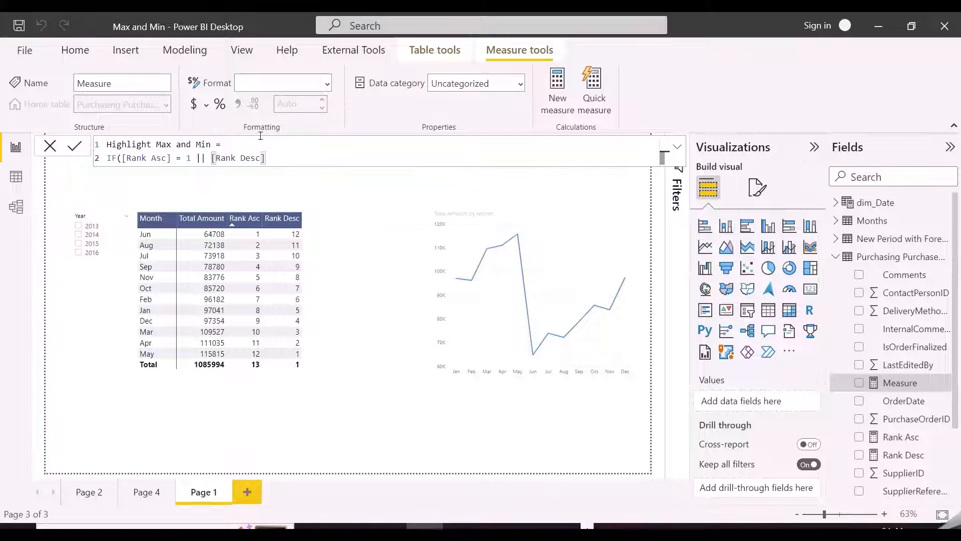
{"action": "type", "text": "=1,"}
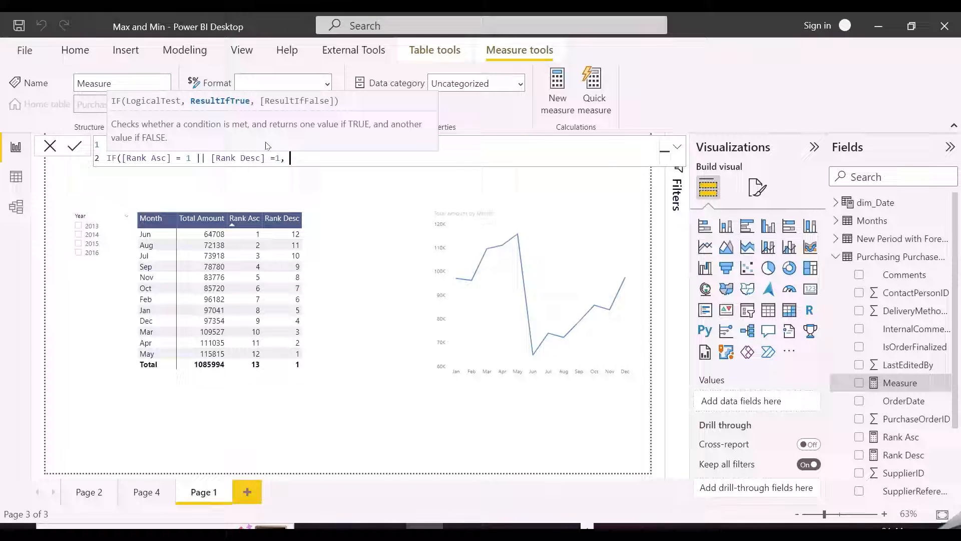
{"action": "type", "text": "\"Red\", \""}
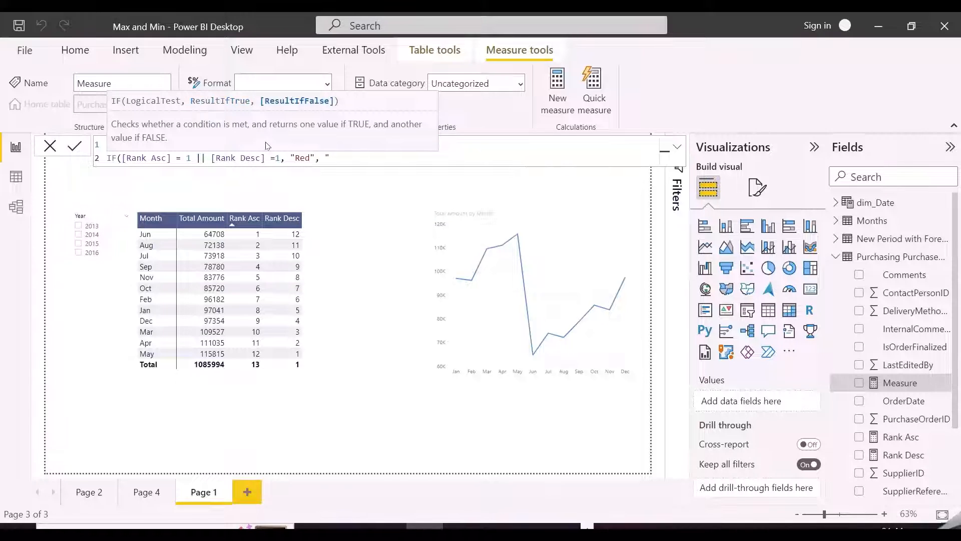
{"action": "type", "text": "#FFFFFF00\")"}
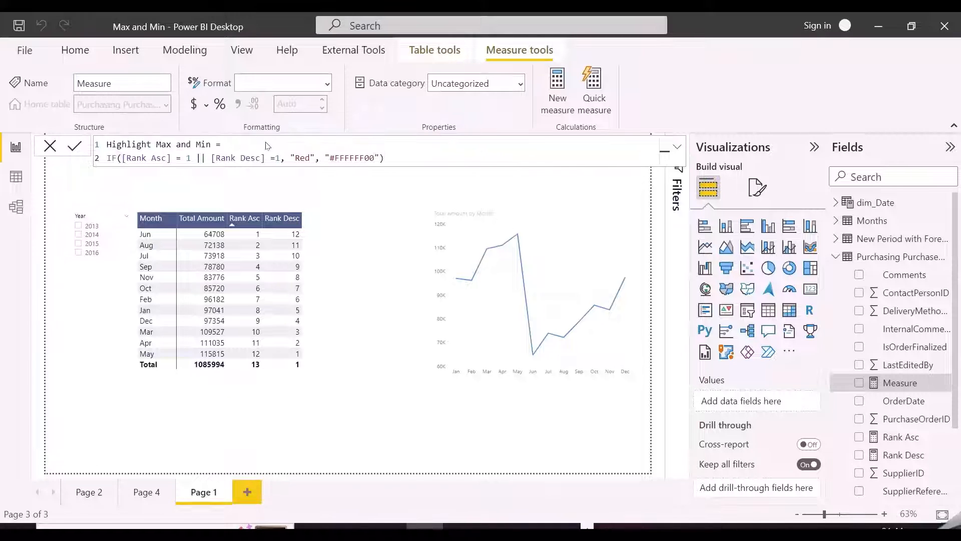
{"action": "left_click", "coordinate": [75, 146]}
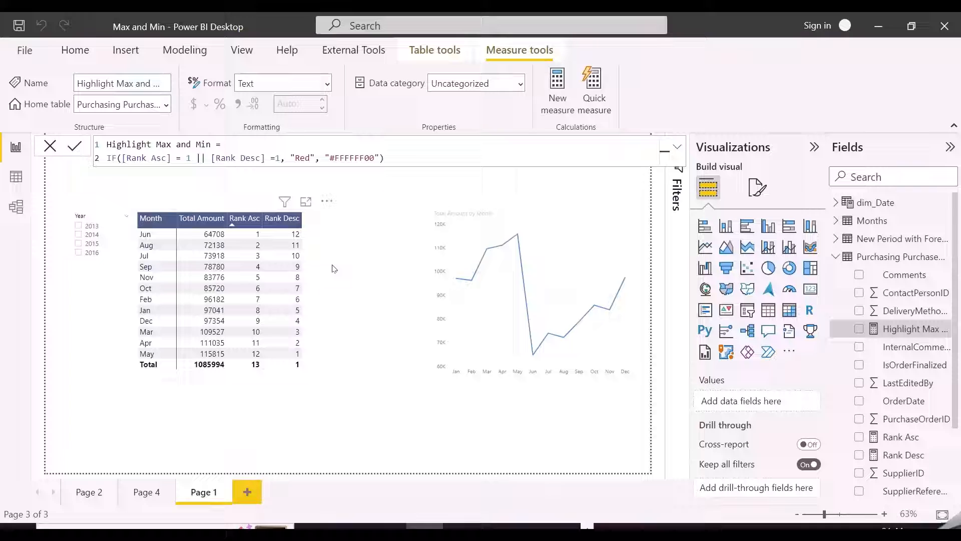
Step: Switch on Background color under the matrix's Cell elements and bring up its fx settings
{"action": "left_click", "coordinate": [214, 295]}
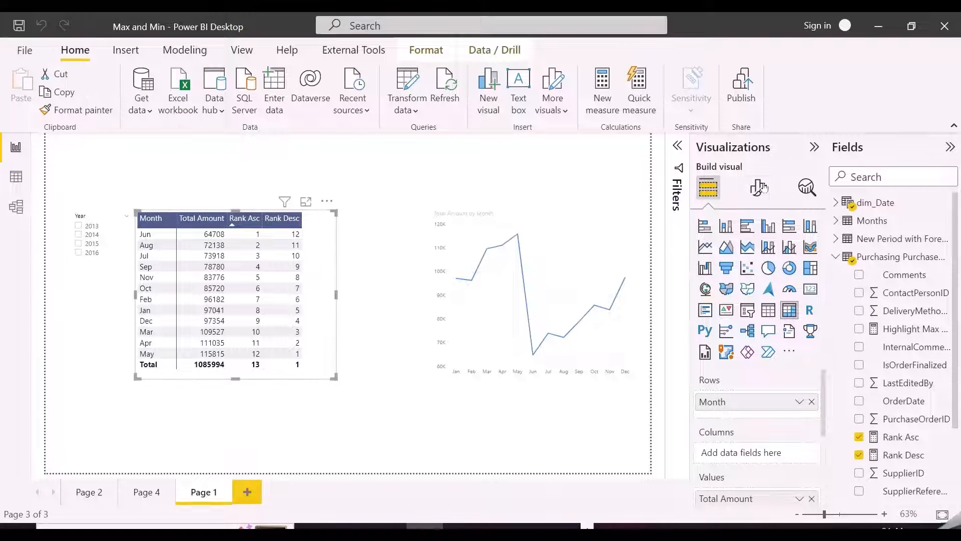
{"action": "left_click", "coordinate": [758, 187]}
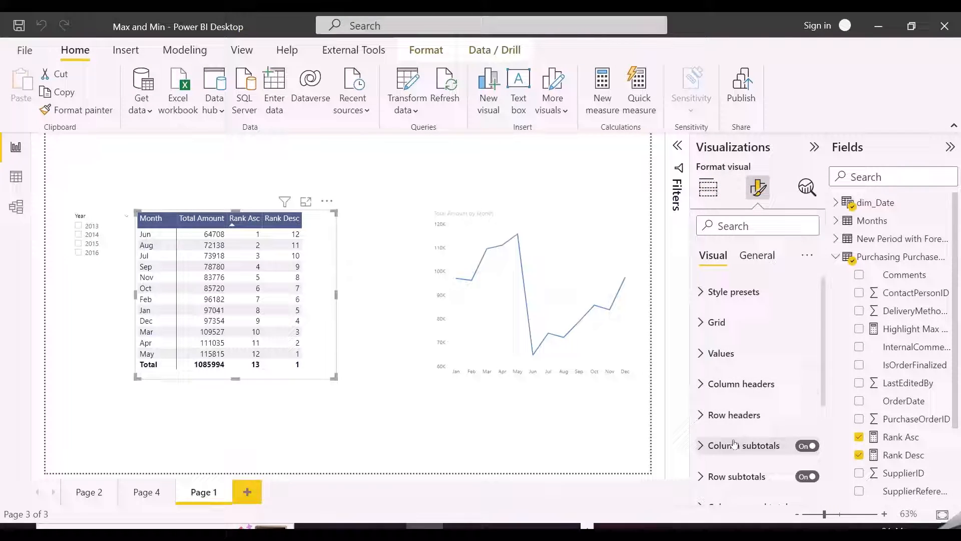
{"action": "scroll", "scroll_direction": "down", "scroll_amount": 3}
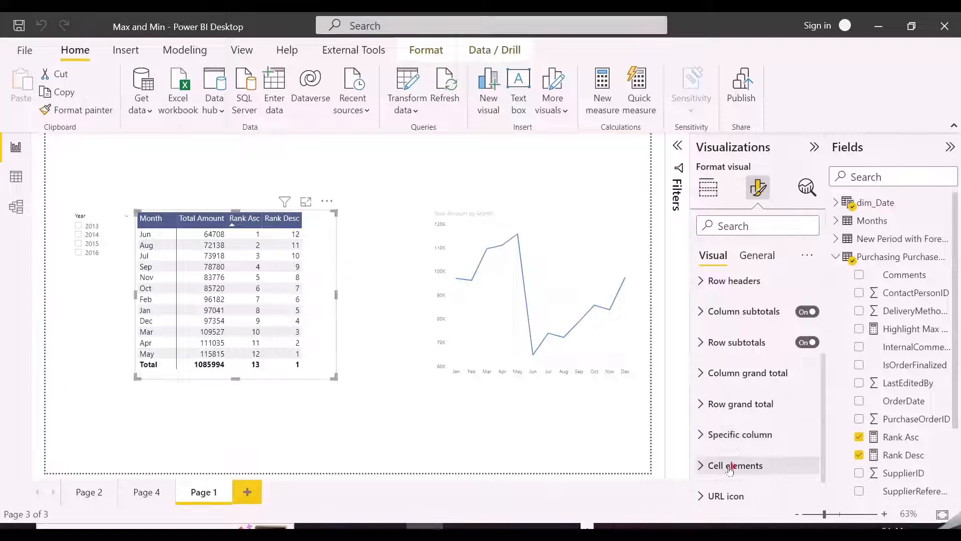
{"action": "left_click", "coordinate": [734, 466]}
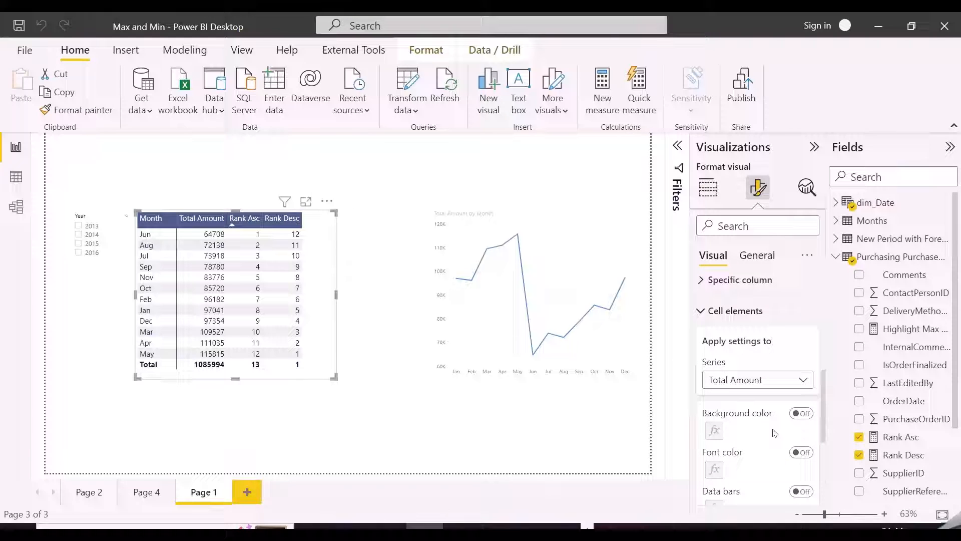
{"action": "left_click", "coordinate": [800, 412]}
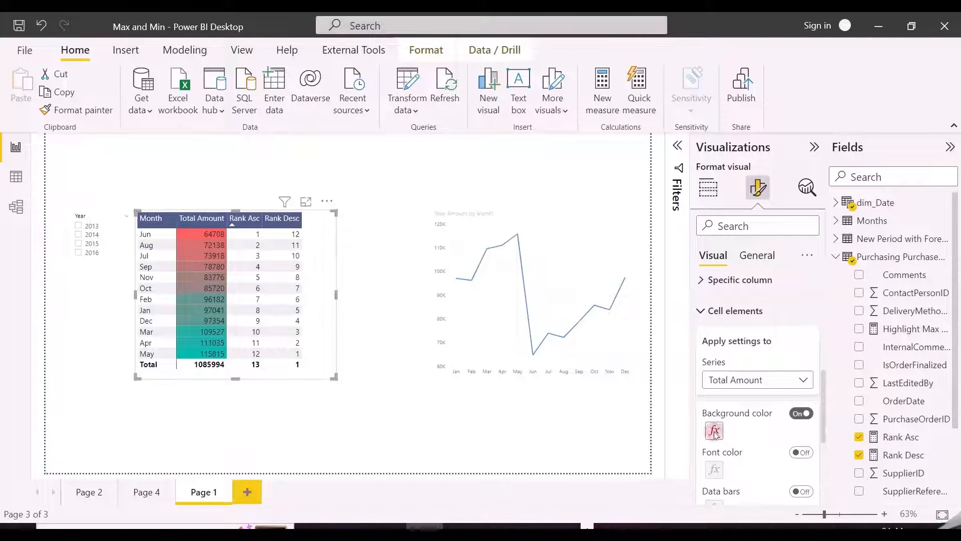
{"action": "left_click", "coordinate": [713, 430]}
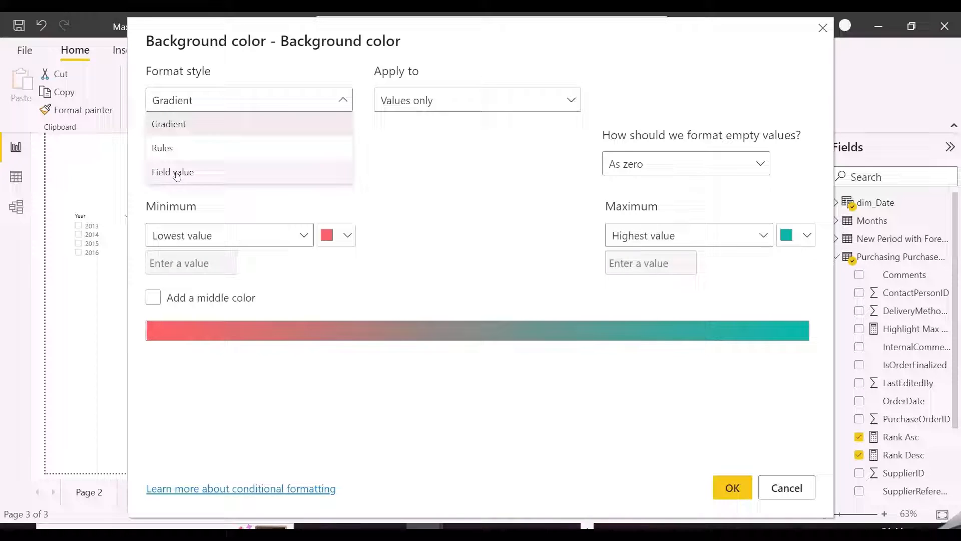
Step: Set Format style to Field value using Highlight Max and Min so May and June turn red
{"action": "left_click", "coordinate": [173, 172]}
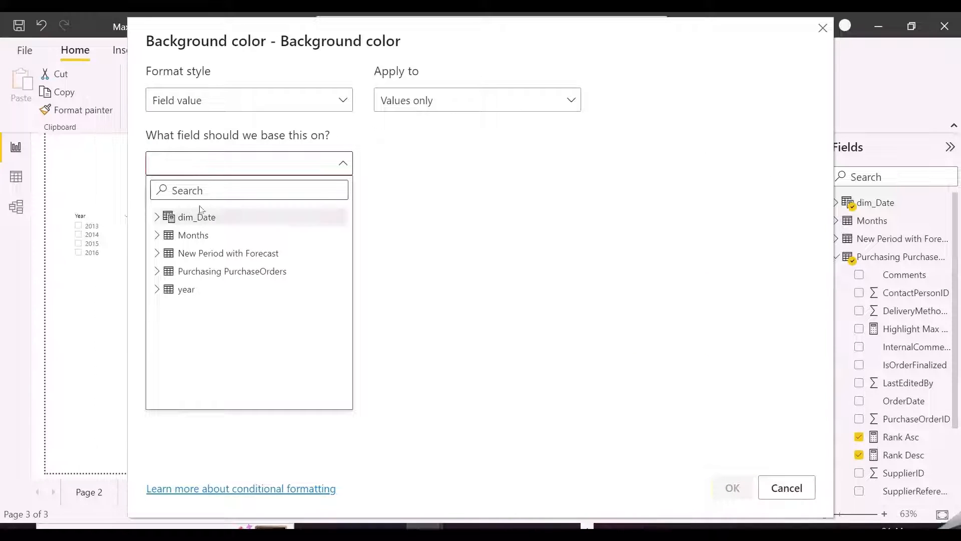
{"action": "type", "text": "HIGH"}
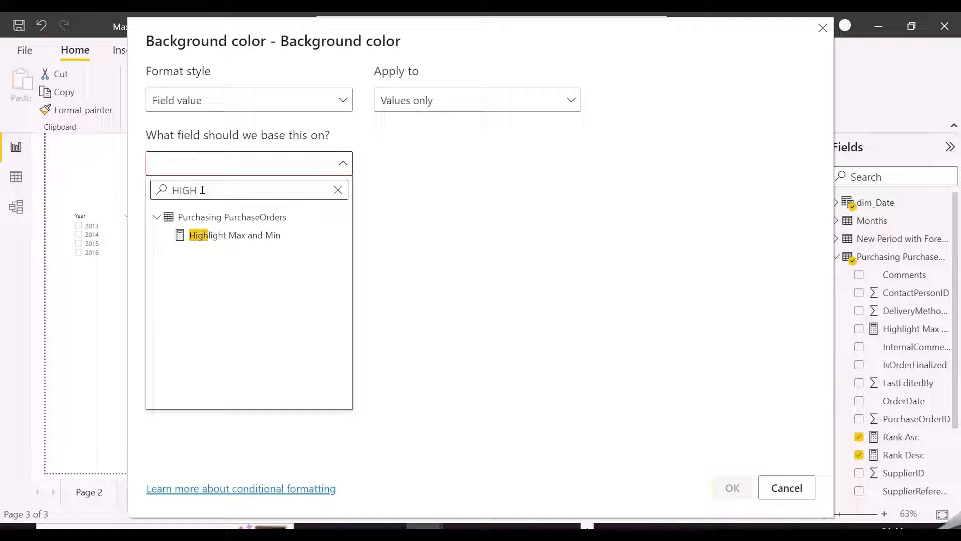
{"action": "left_click", "coordinate": [234, 234]}
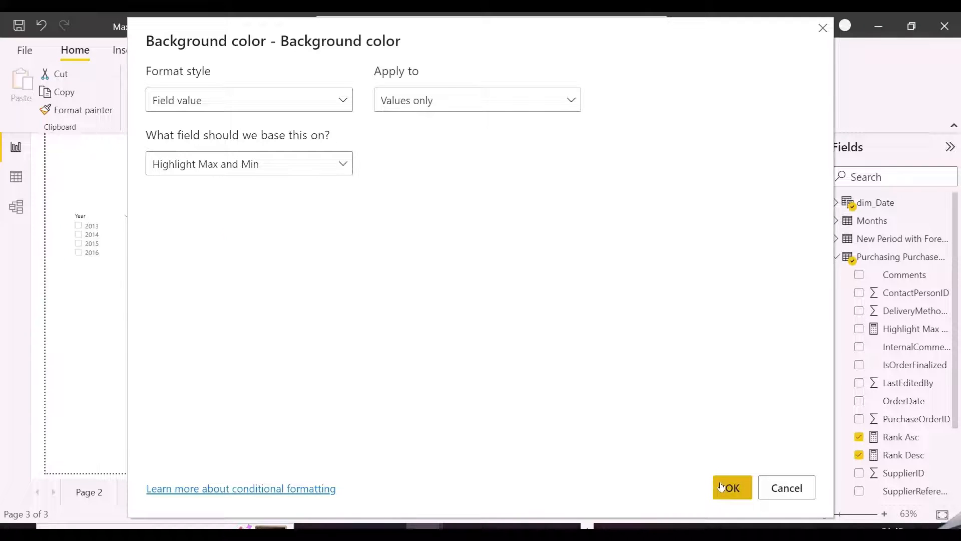
{"action": "left_click", "coordinate": [731, 487]}
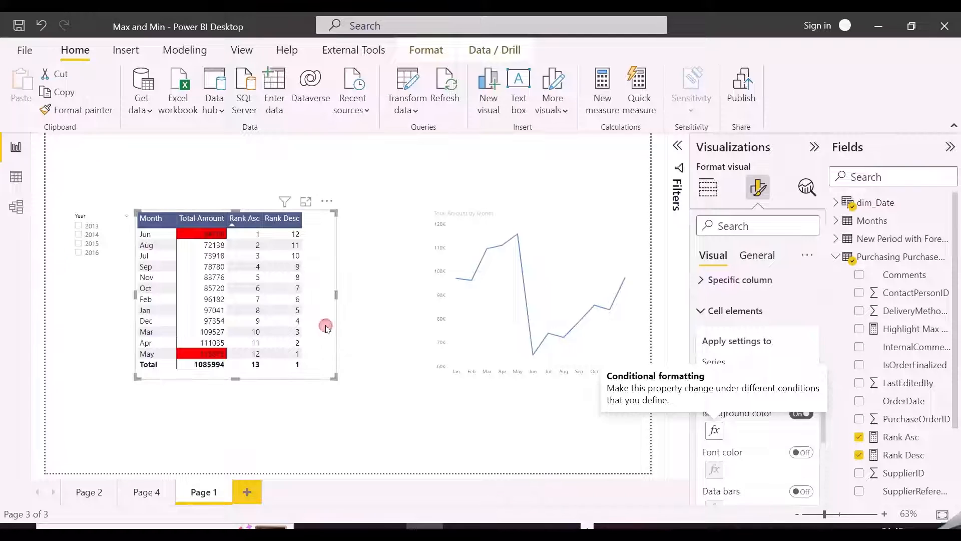
{"action": "left_click", "coordinate": [708, 188]}
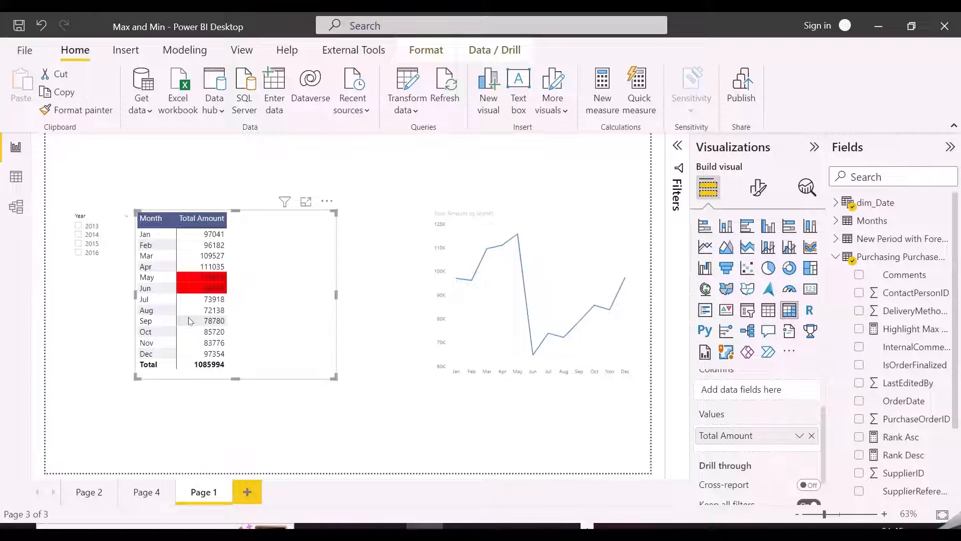
{"action": "mouse_move", "coordinate": [211, 285]}
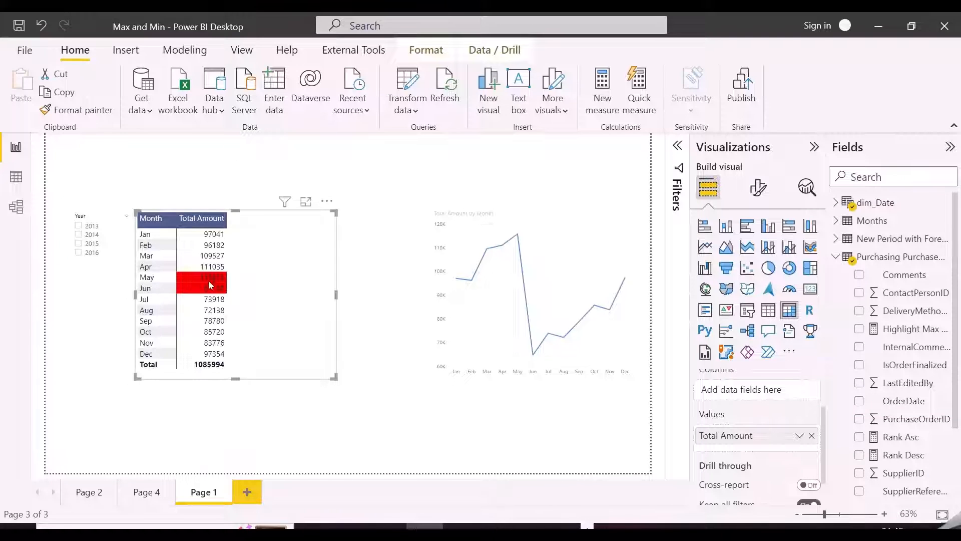
{"action": "mouse_move", "coordinate": [443, 380]}
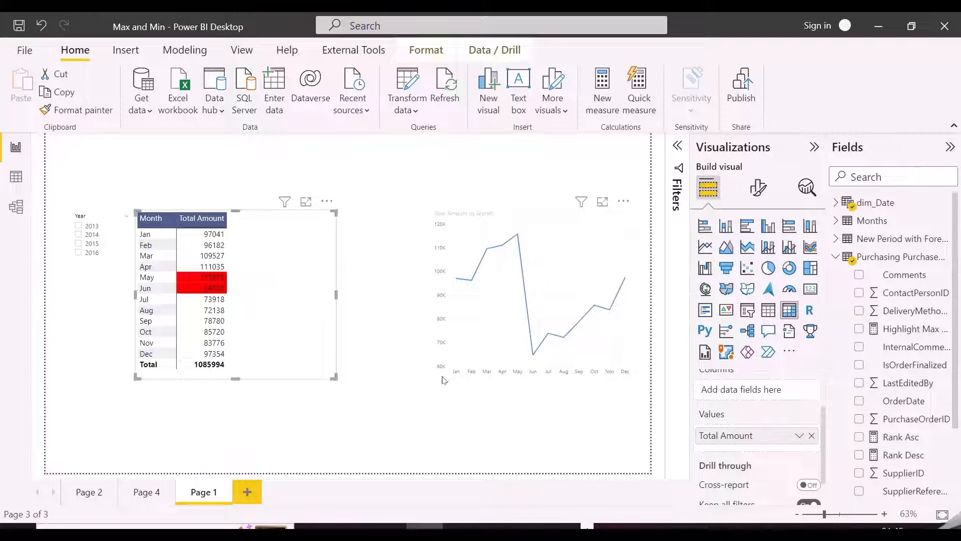
Step: Widen the line chart leftward and filter the report to year 2015 in the slicer
{"action": "left_click", "coordinate": [520, 294]}
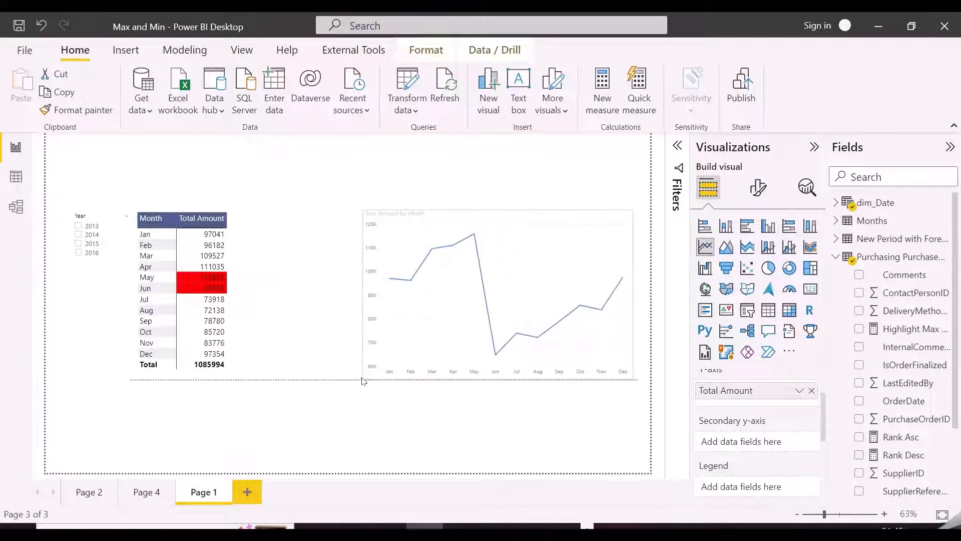
{"action": "left_click", "coordinate": [496, 292]}
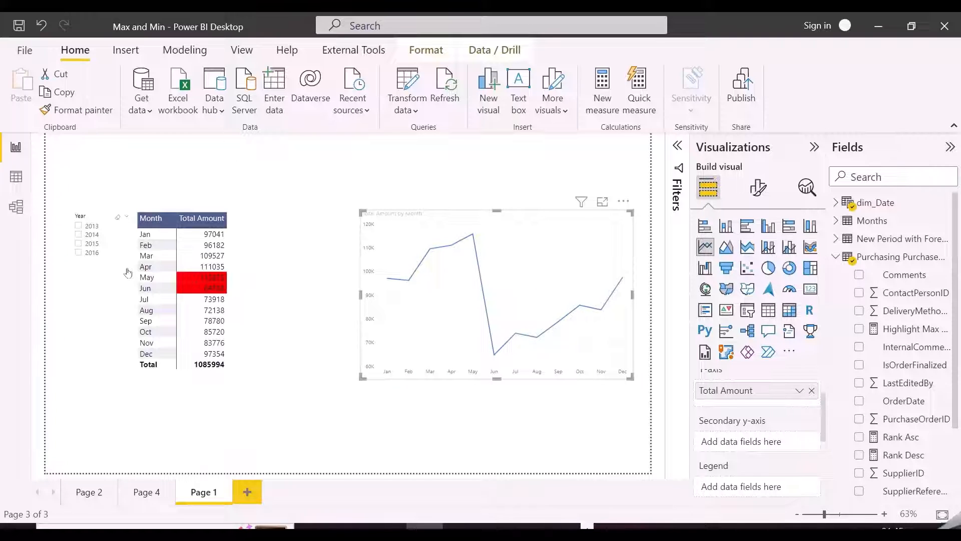
{"action": "left_click", "coordinate": [78, 243]}
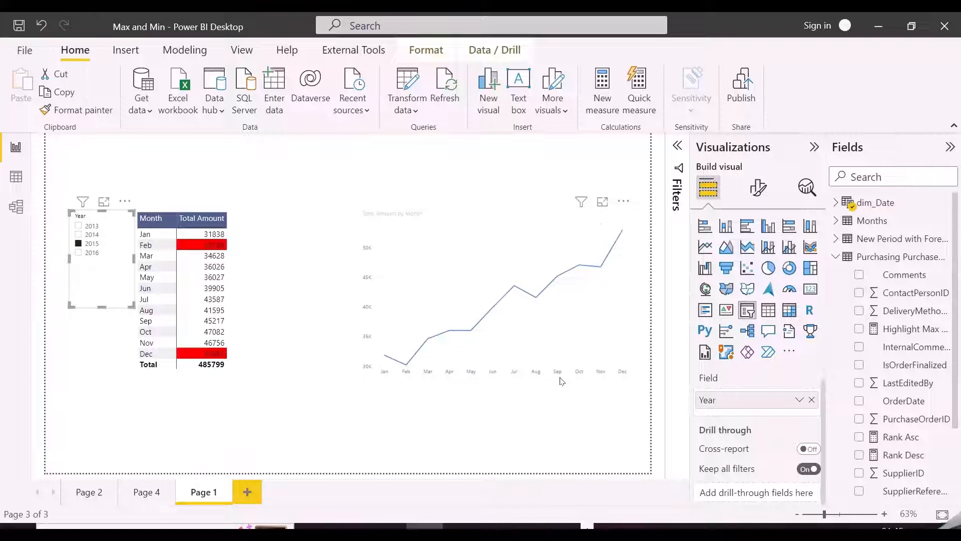
Step: Turn on the line chart's Data labels coloured by Field value from Highlight Max and Min
{"action": "left_click", "coordinate": [758, 187]}
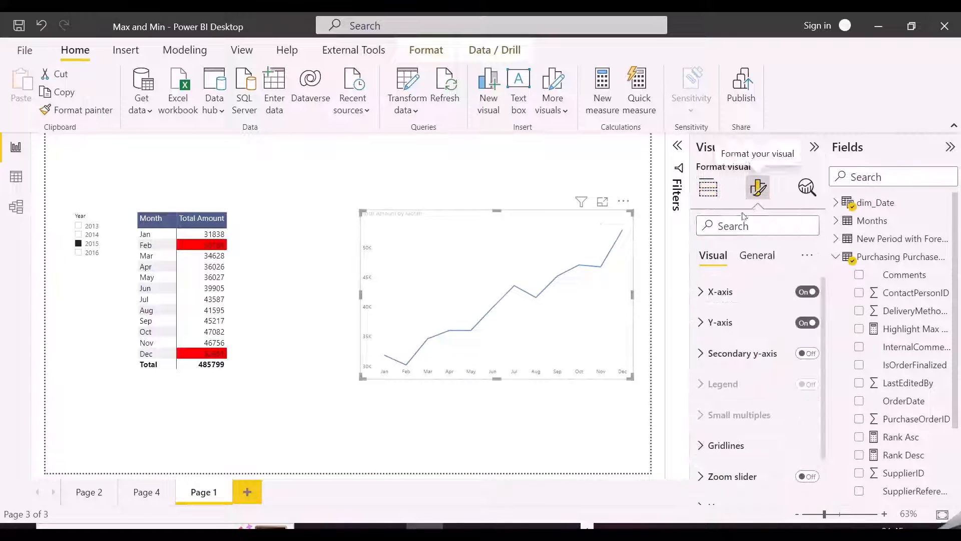
{"action": "type", "text": "DATA"}
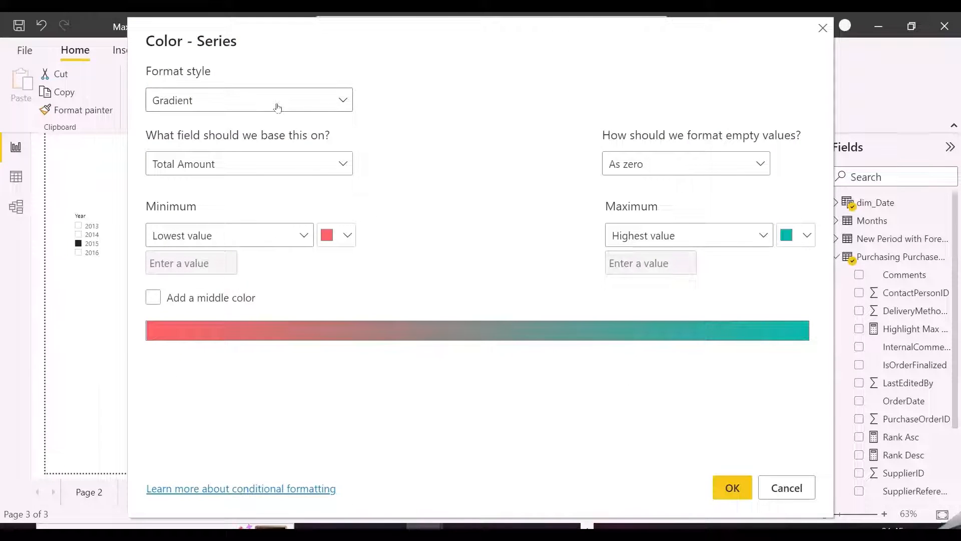
{"action": "left_click", "coordinate": [248, 100]}
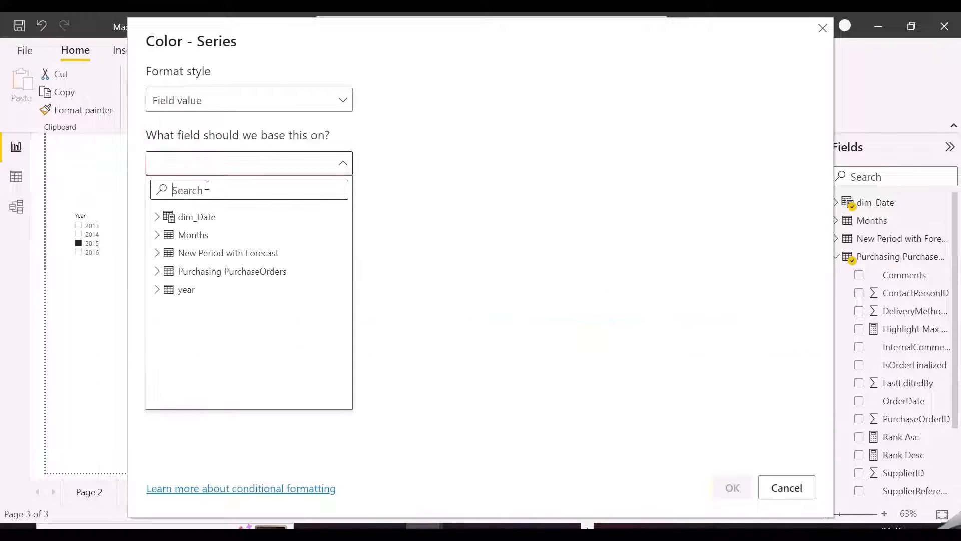
{"action": "type", "text": "HI"}
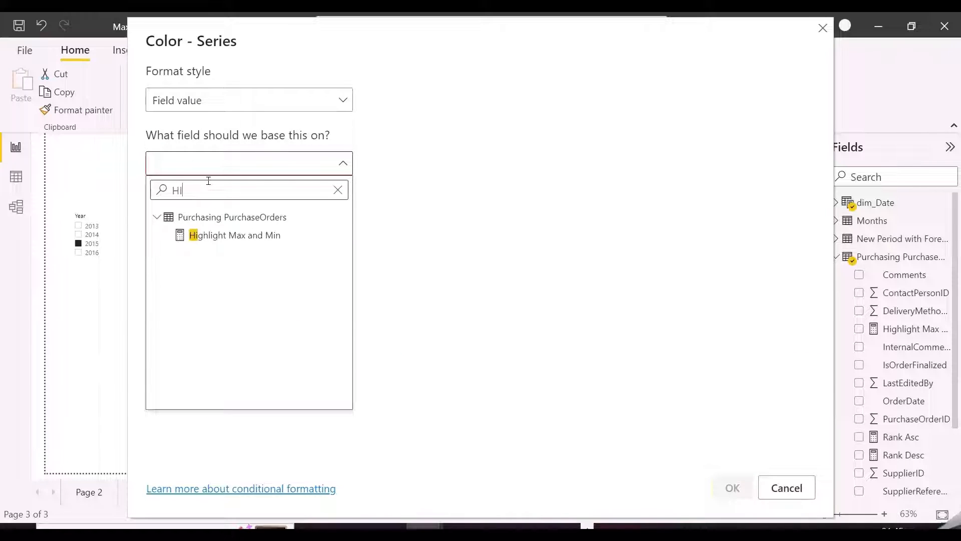
{"action": "left_click", "coordinate": [234, 234]}
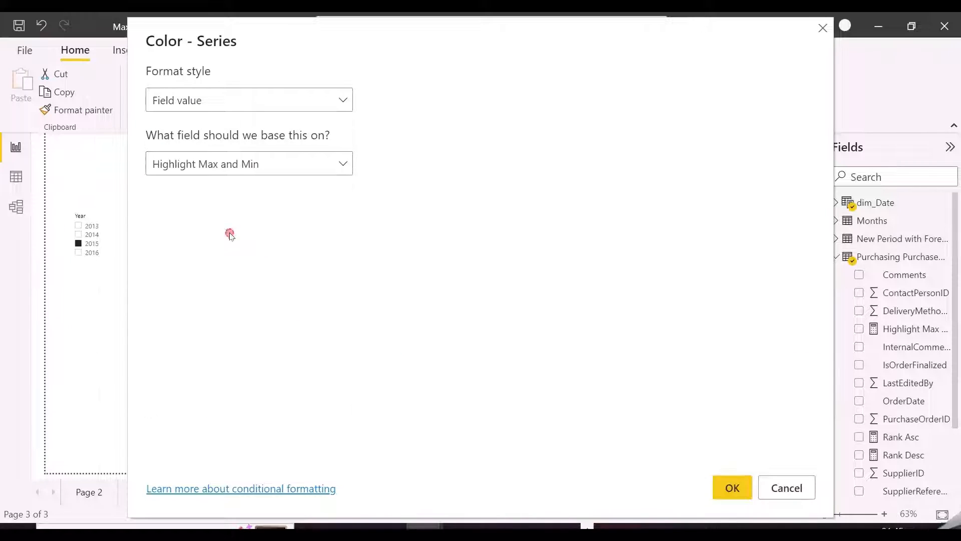
{"action": "left_click", "coordinate": [731, 488]}
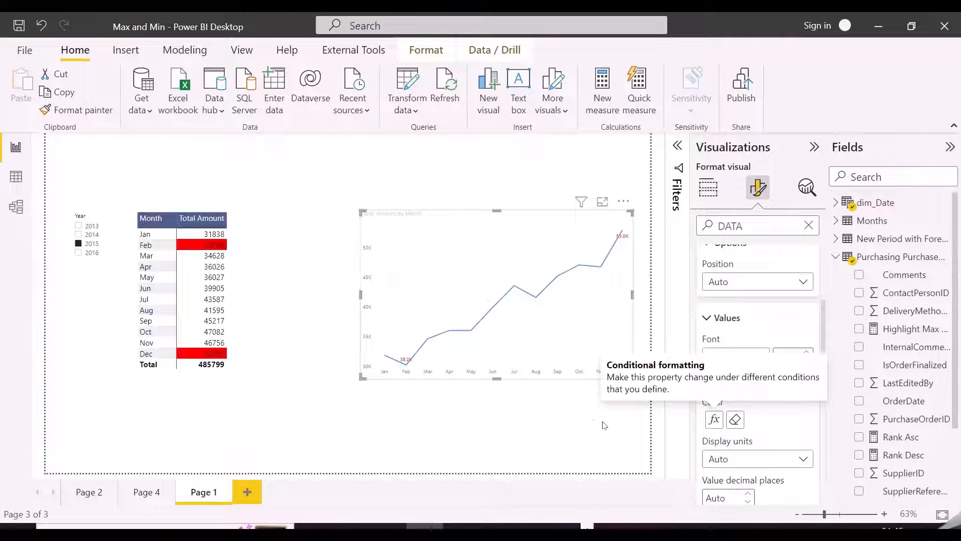
{"action": "mouse_move", "coordinate": [437, 346]}
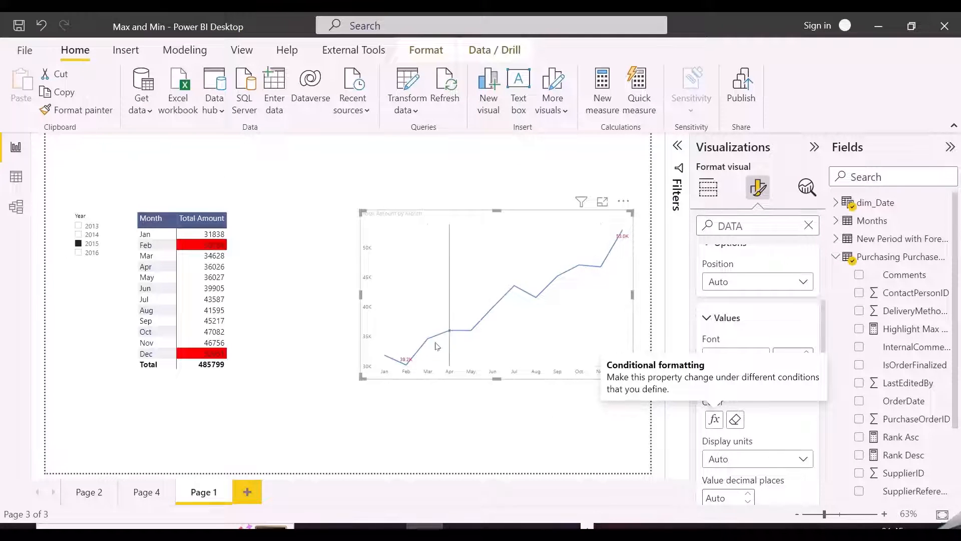
{"action": "mouse_move", "coordinate": [348, 257]}
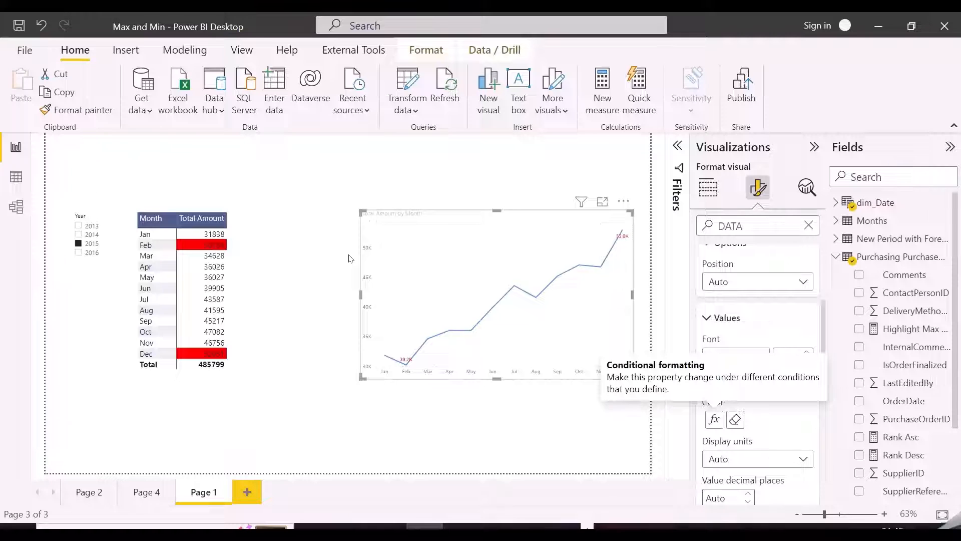